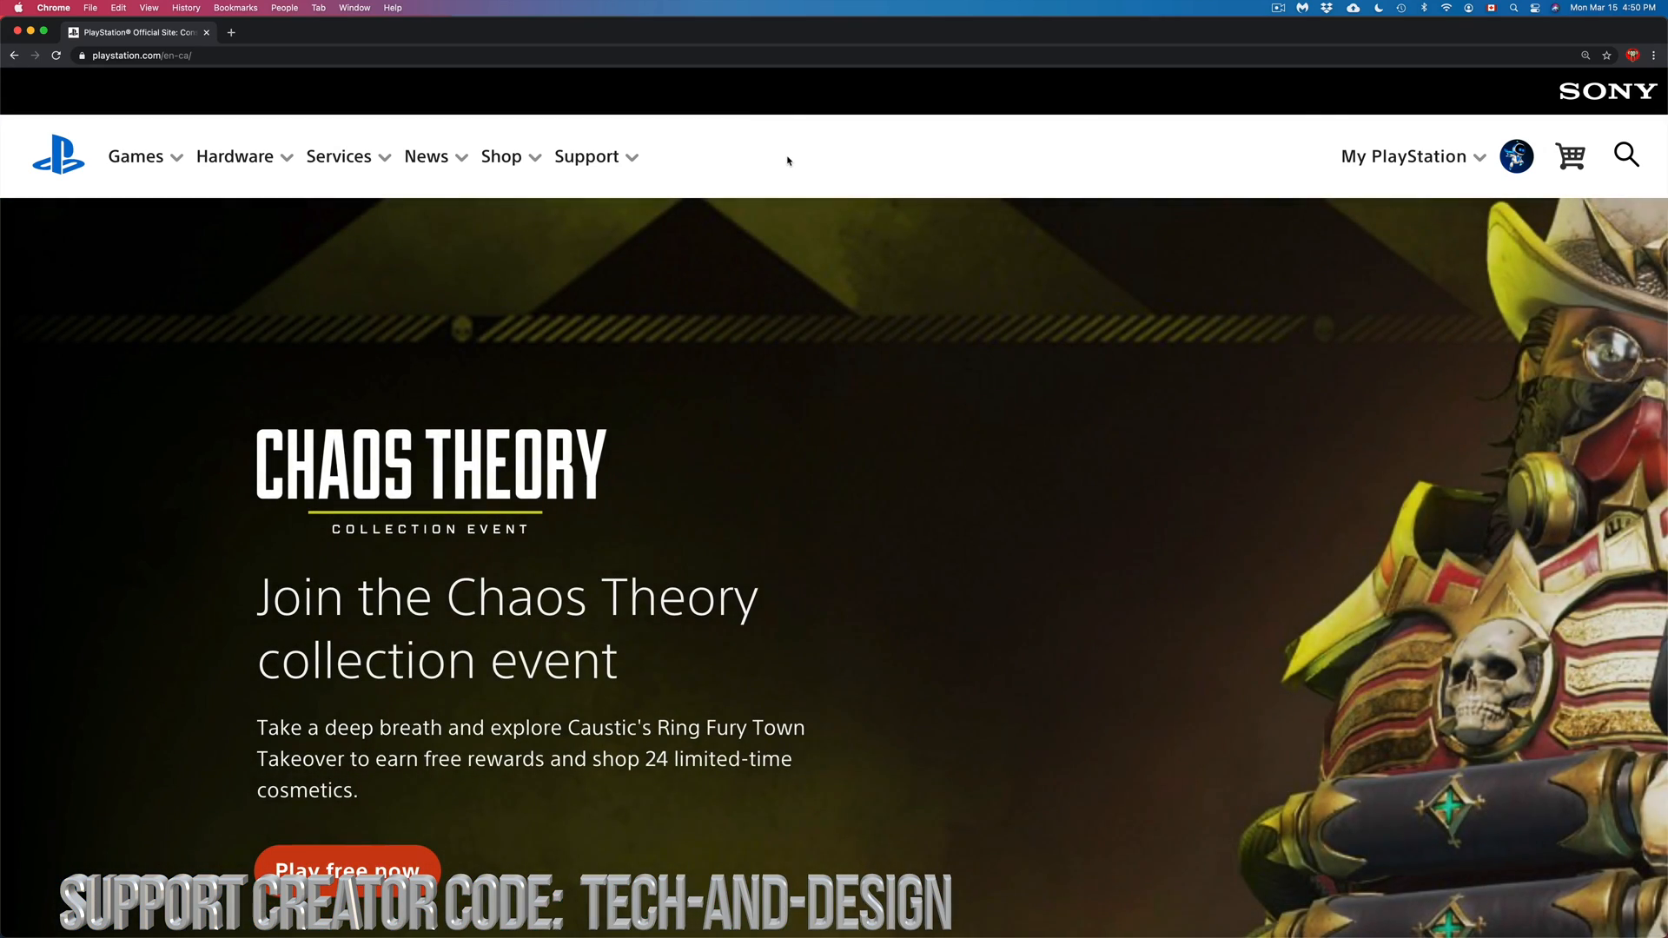
{"action": "mouse_move", "coordinate": [1049, 151]}
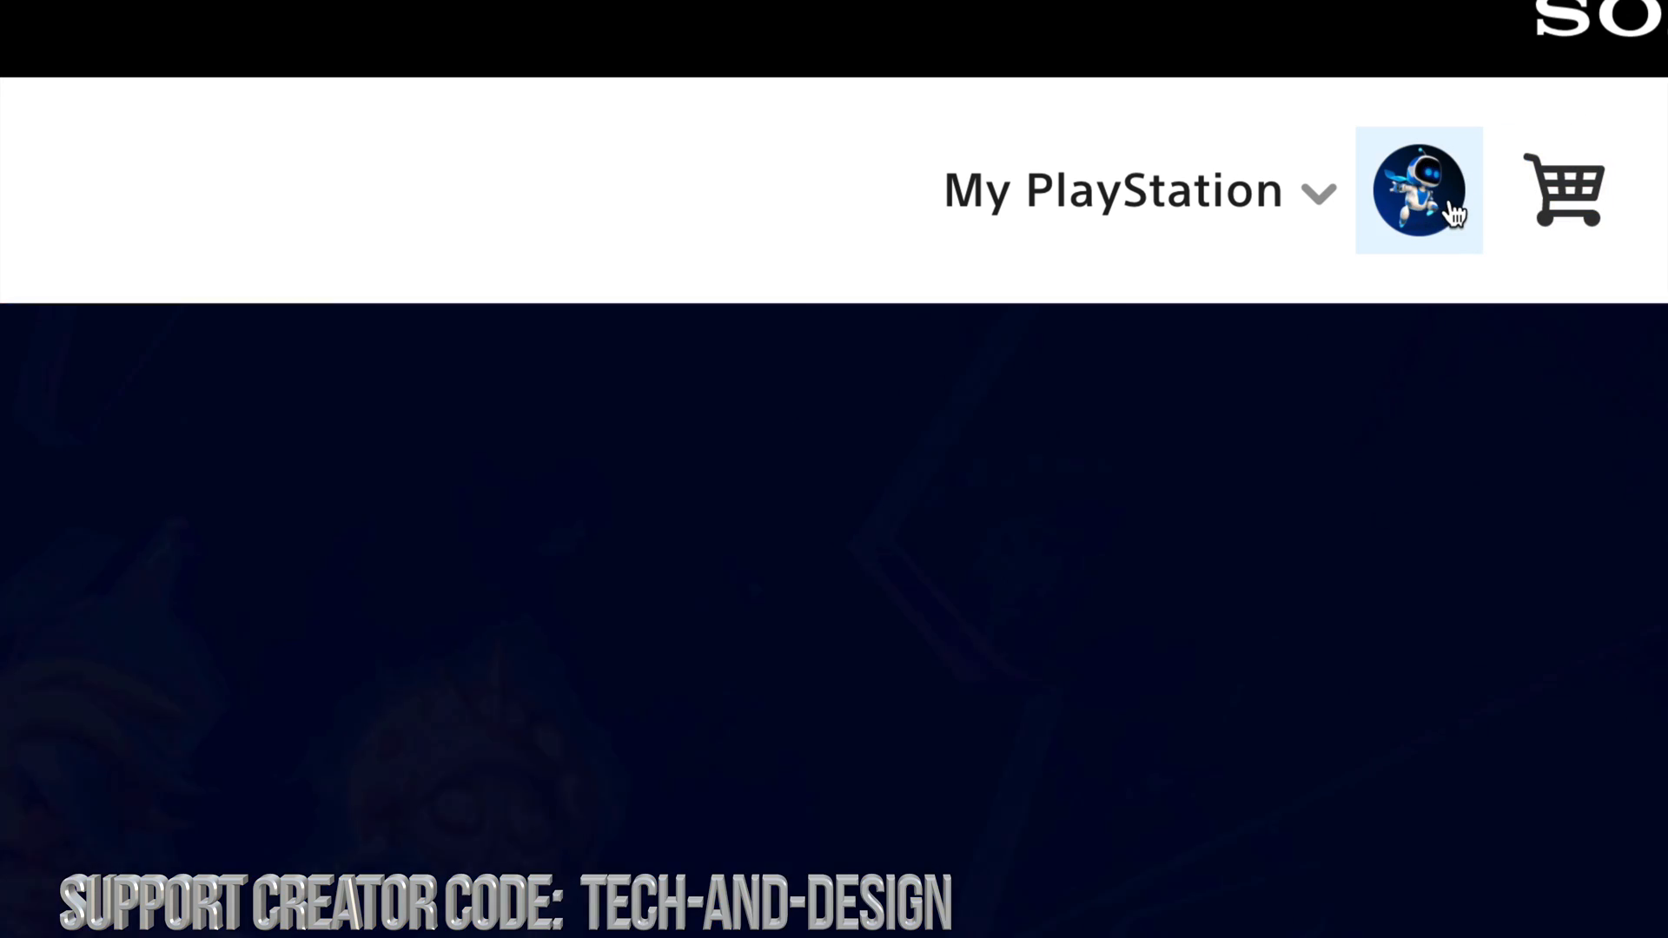
Step: Open the account dropdown from the profile avatar next to My PlayStation
{"action": "left_click", "coordinate": [1418, 191]}
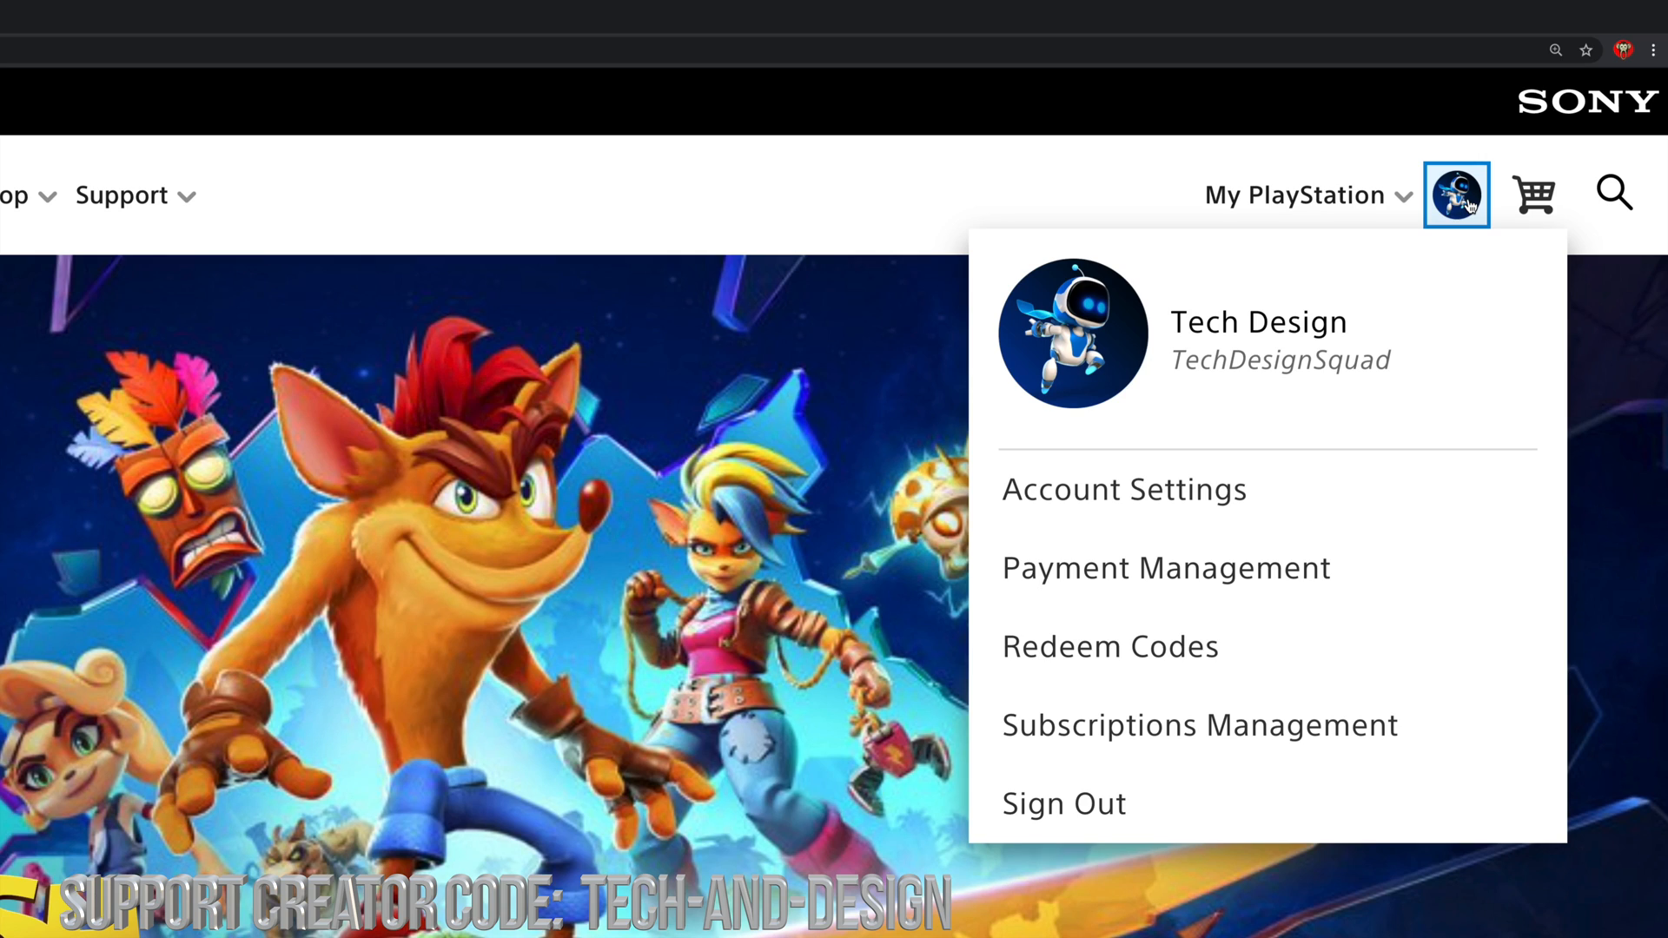
{"action": "mouse_move", "coordinate": [1227, 674]}
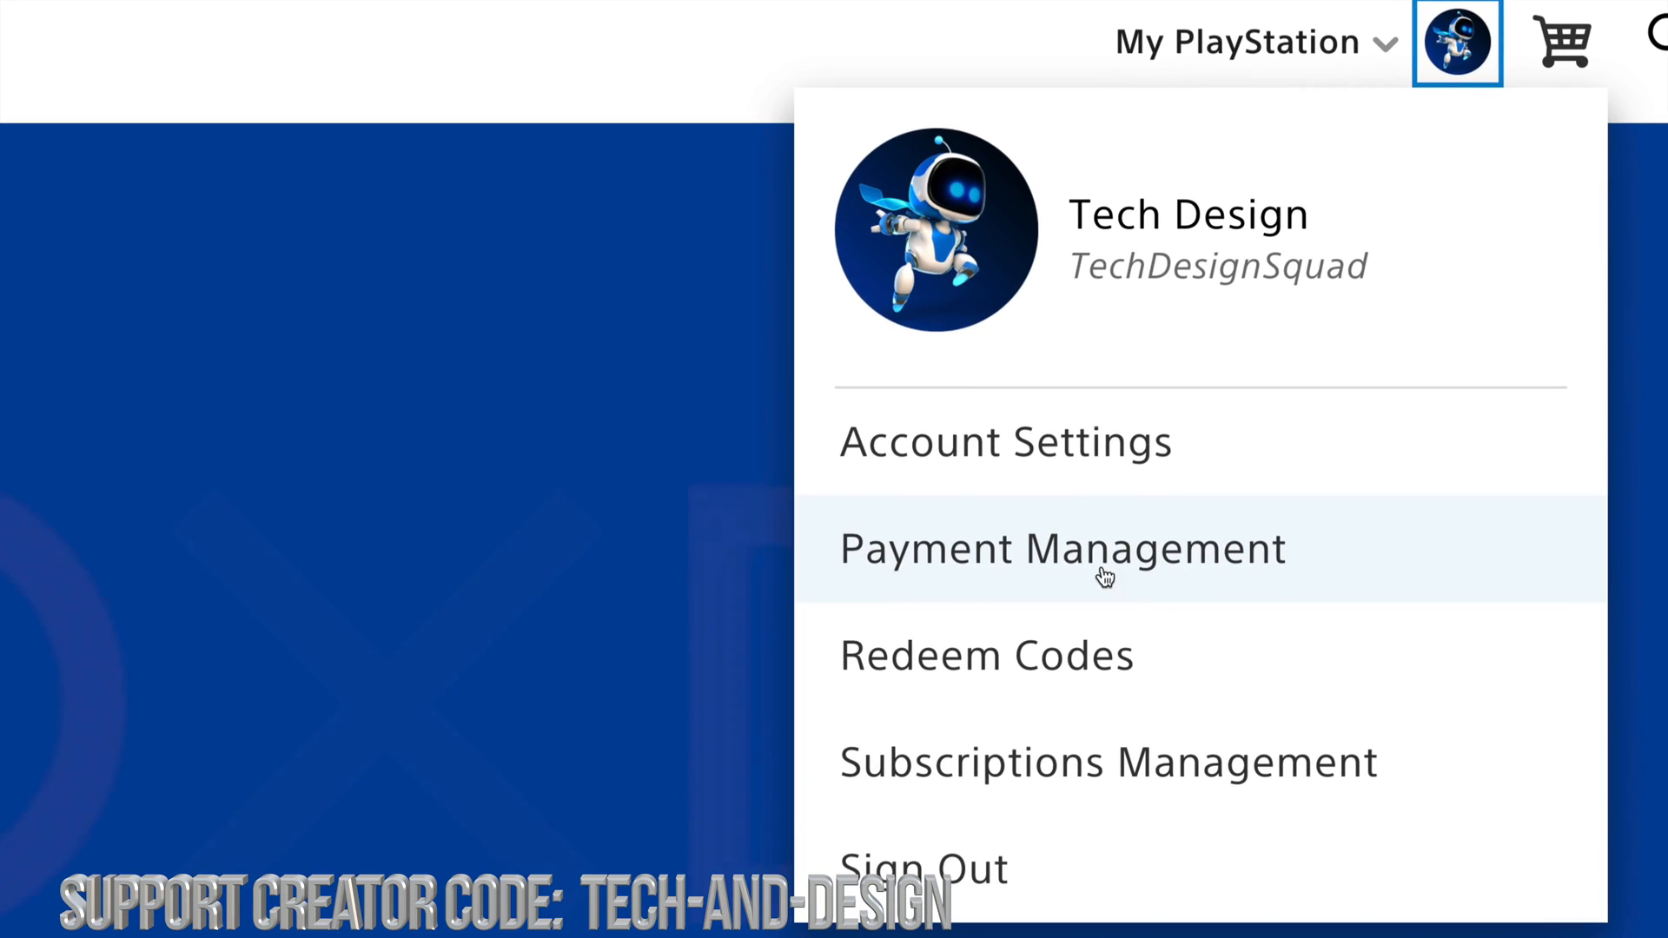
Step: Go to Payment Management and switch on requiring a password at checkout
{"action": "left_click", "coordinate": [1104, 549]}
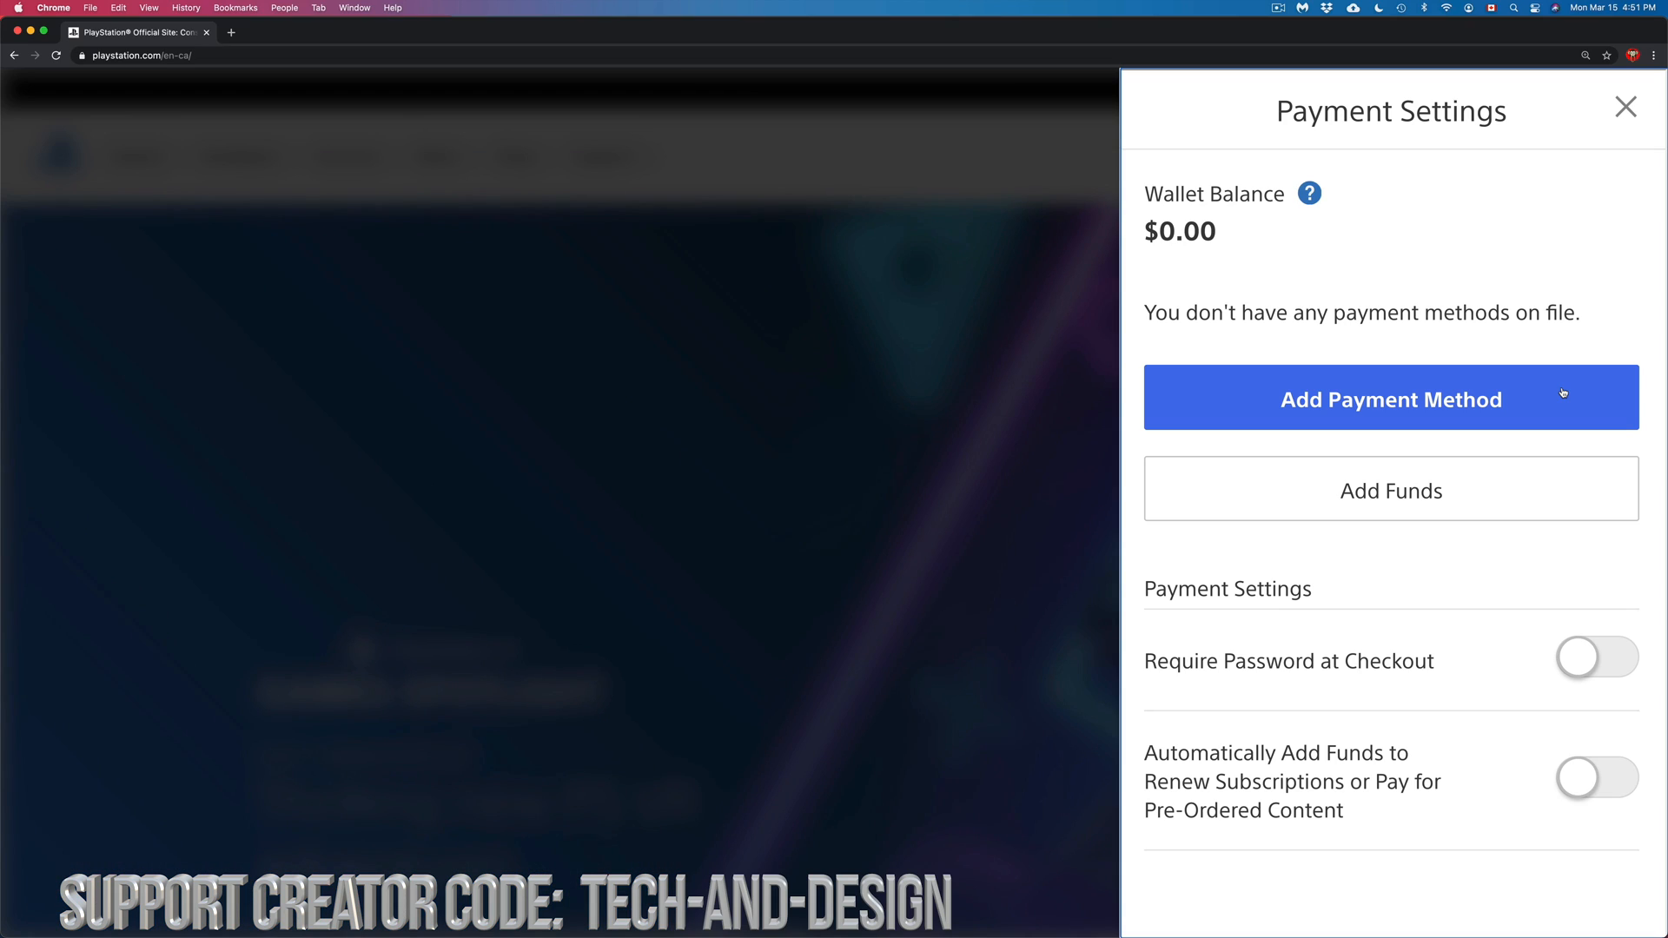
{"action": "mouse_move", "coordinate": [1554, 400]}
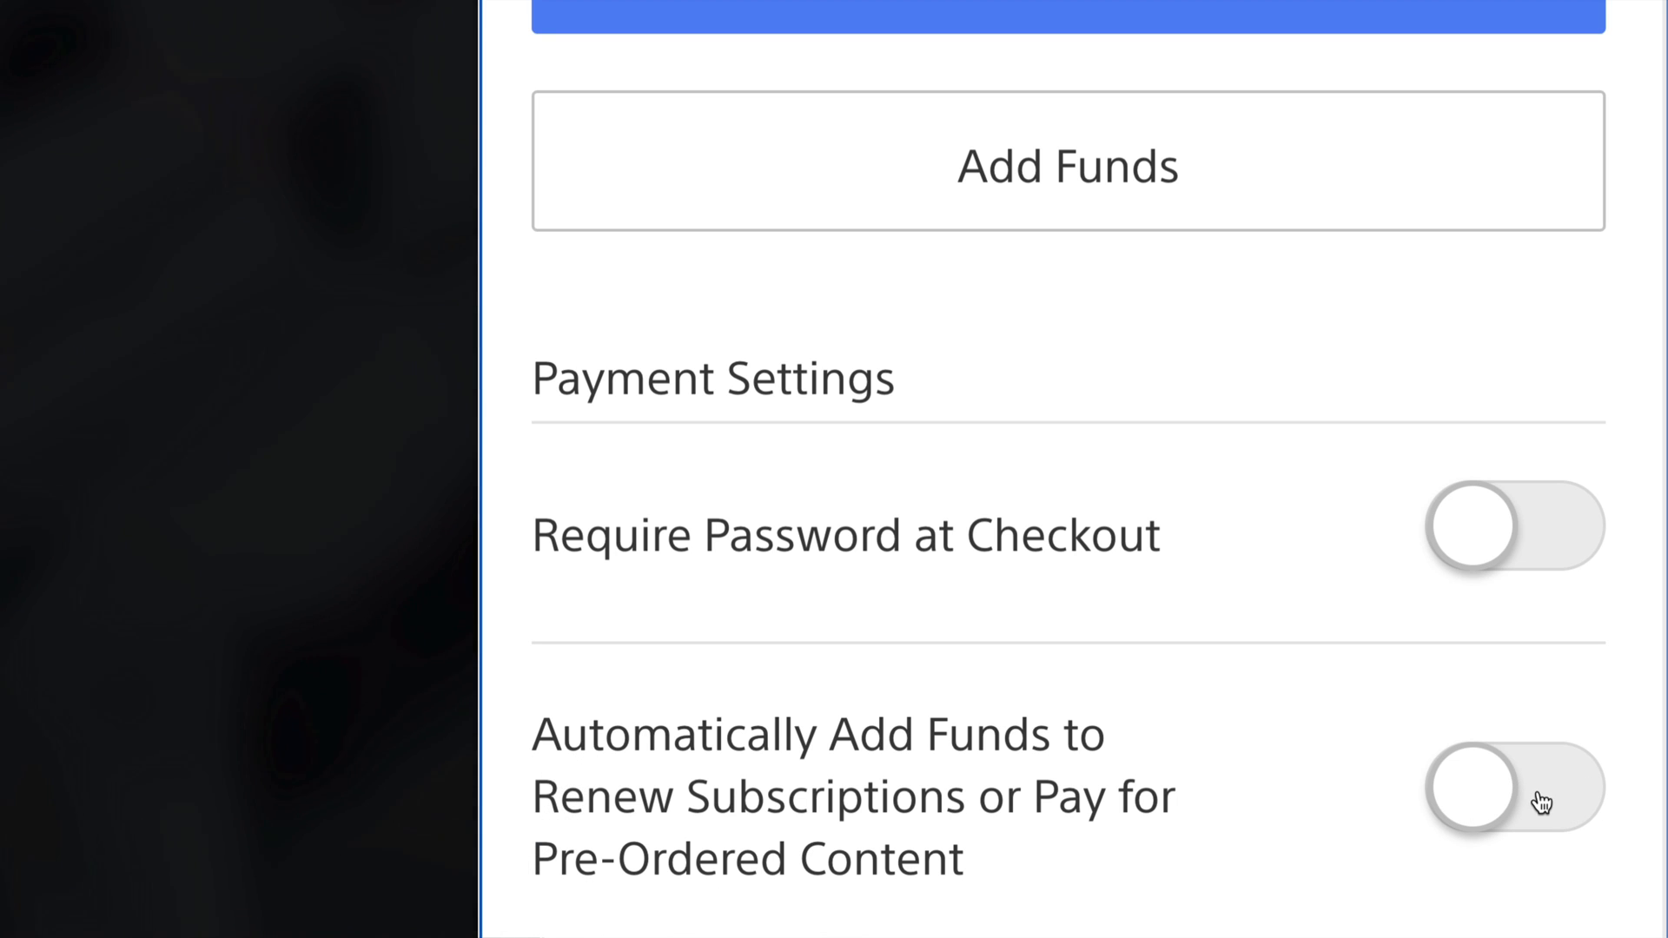
{"action": "mouse_move", "coordinate": [1493, 539]}
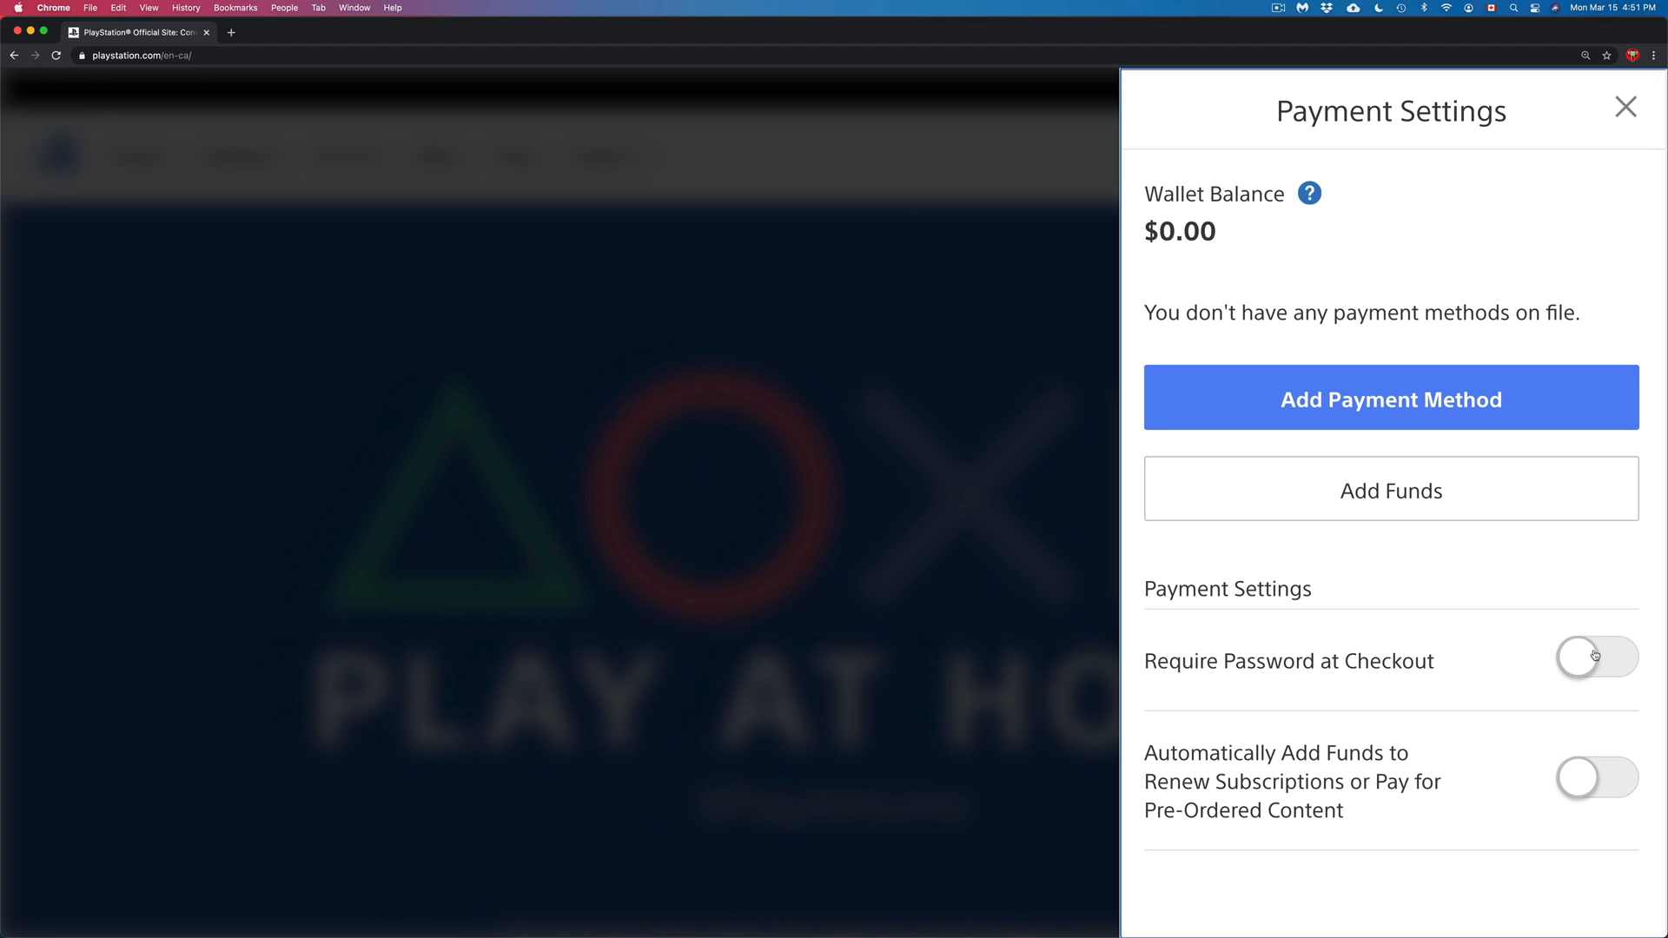
{"action": "left_click", "coordinate": [1592, 657]}
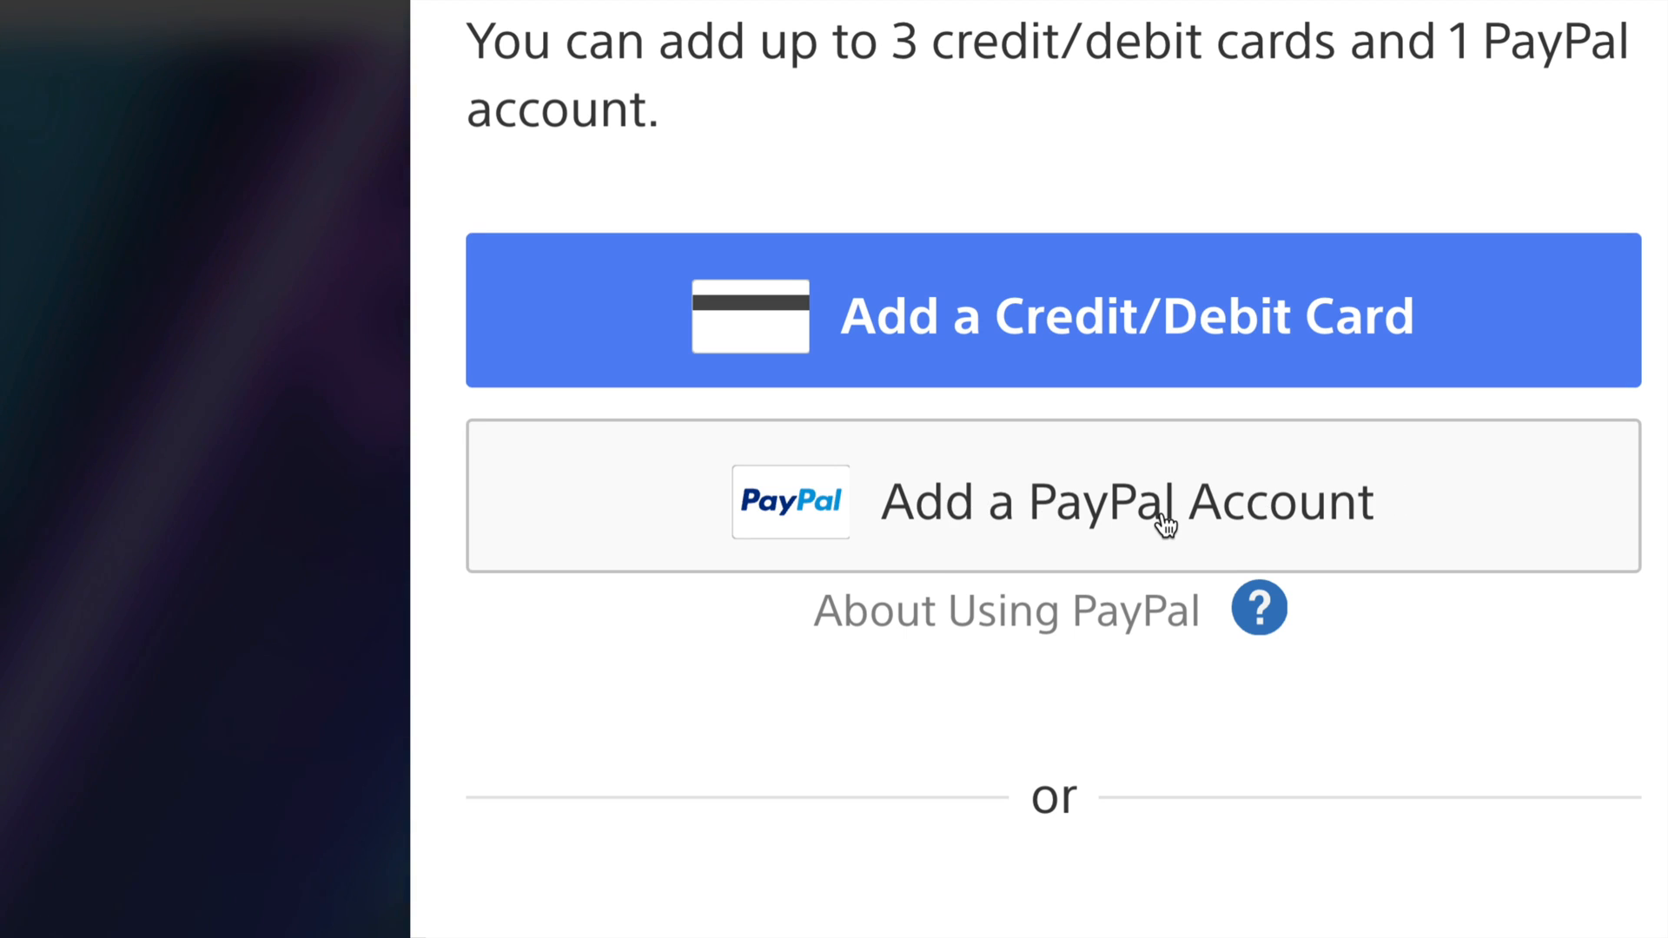
Step: Choose Add a PayPal Account to start linking PayPal
{"action": "left_click", "coordinate": [1164, 513]}
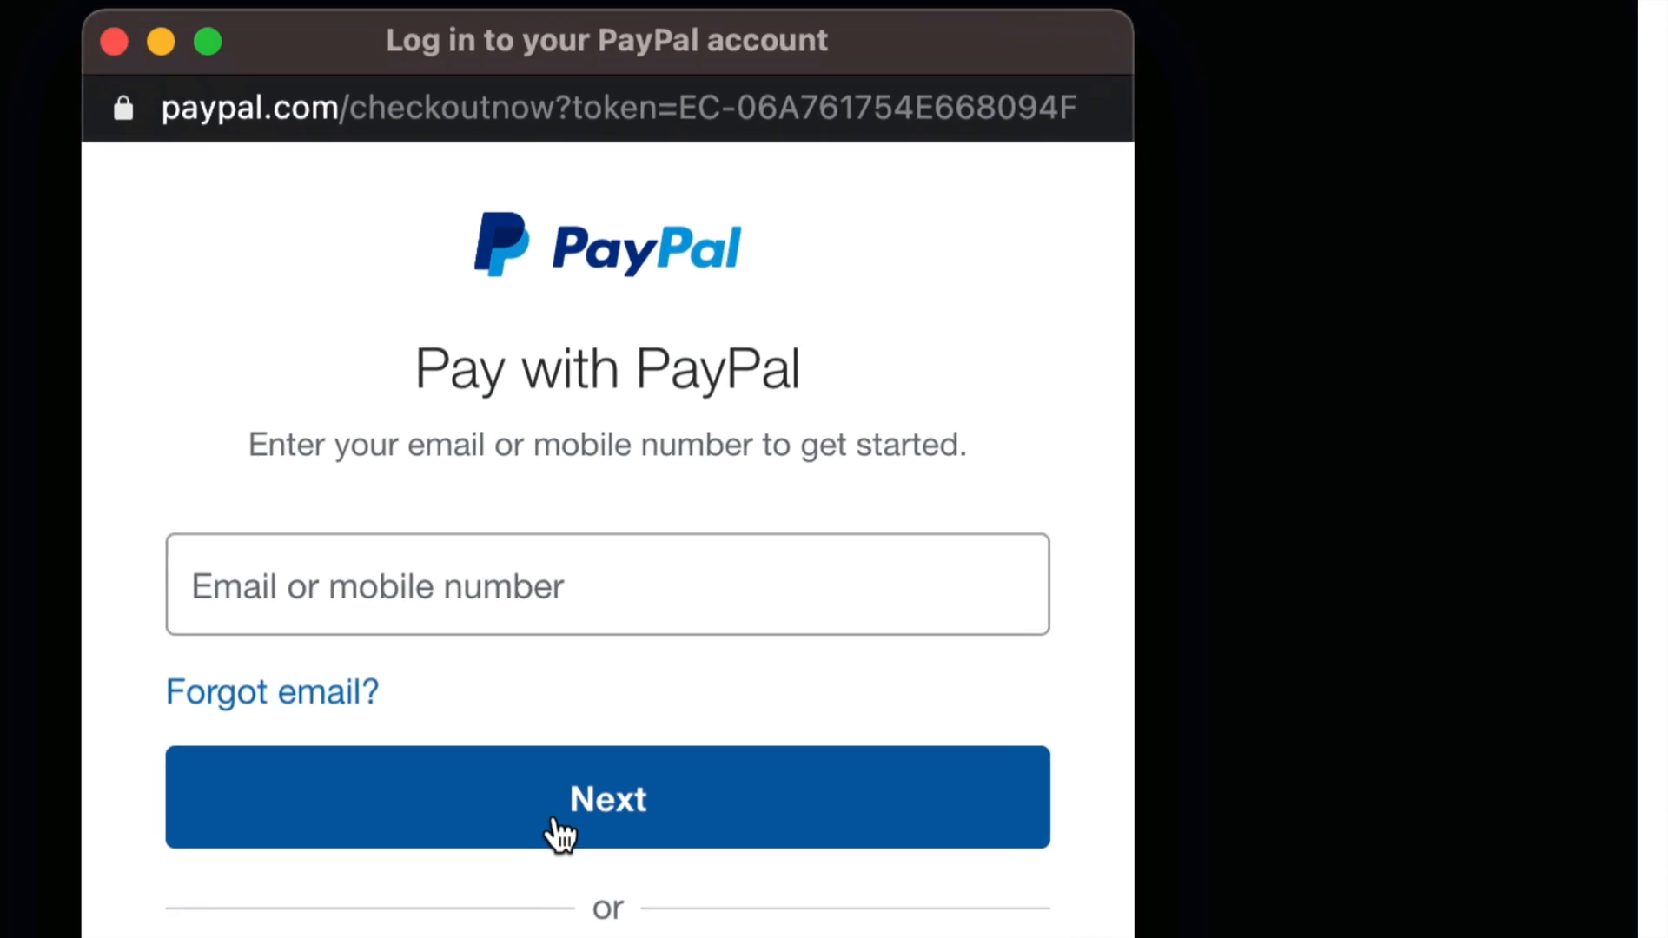
Step: Sign in to PayPal with email and password, then agree to link it for checkout
{"action": "left_click", "coordinate": [562, 823]}
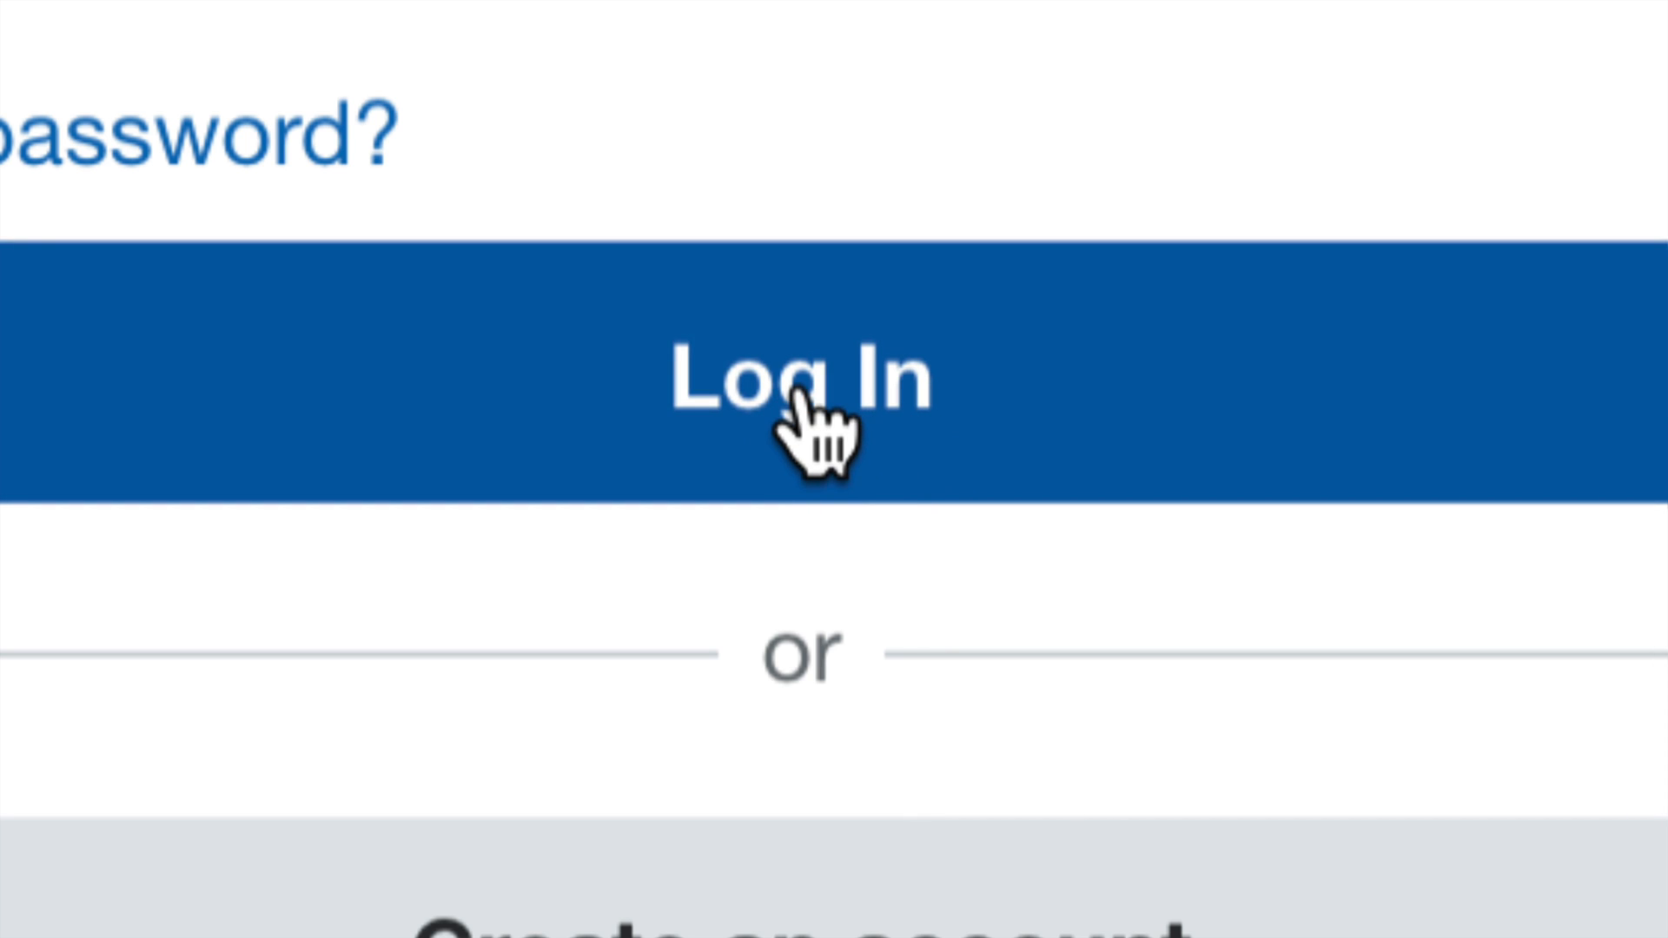
{"action": "left_click", "coordinate": [806, 383]}
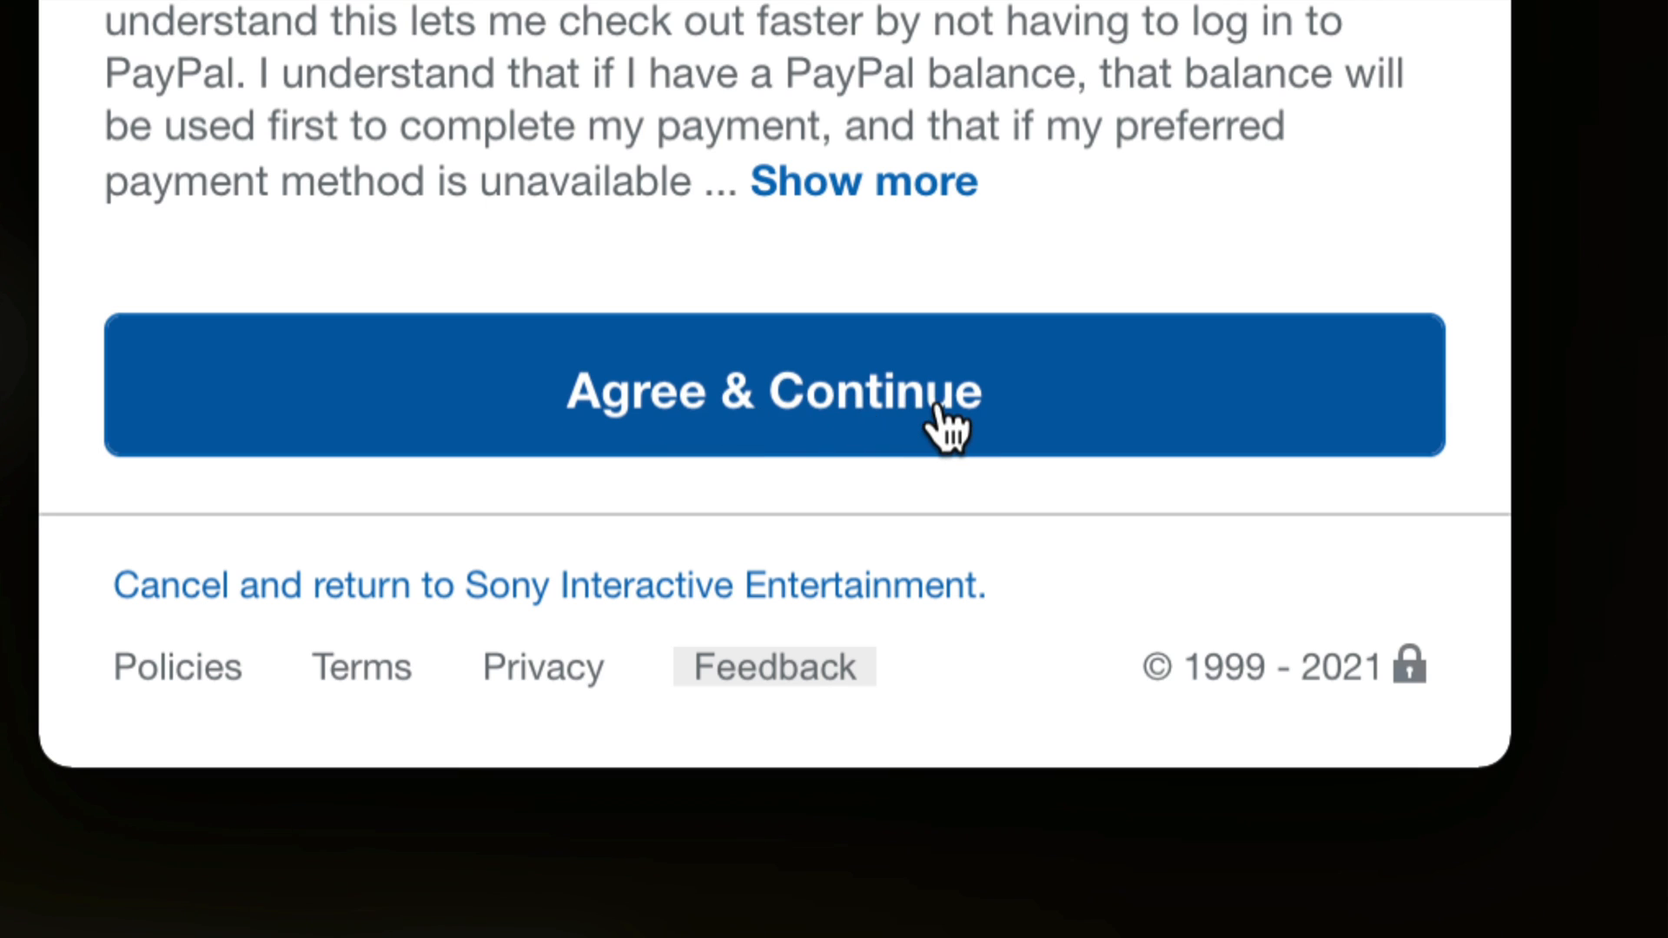
{"action": "left_click", "coordinate": [768, 393]}
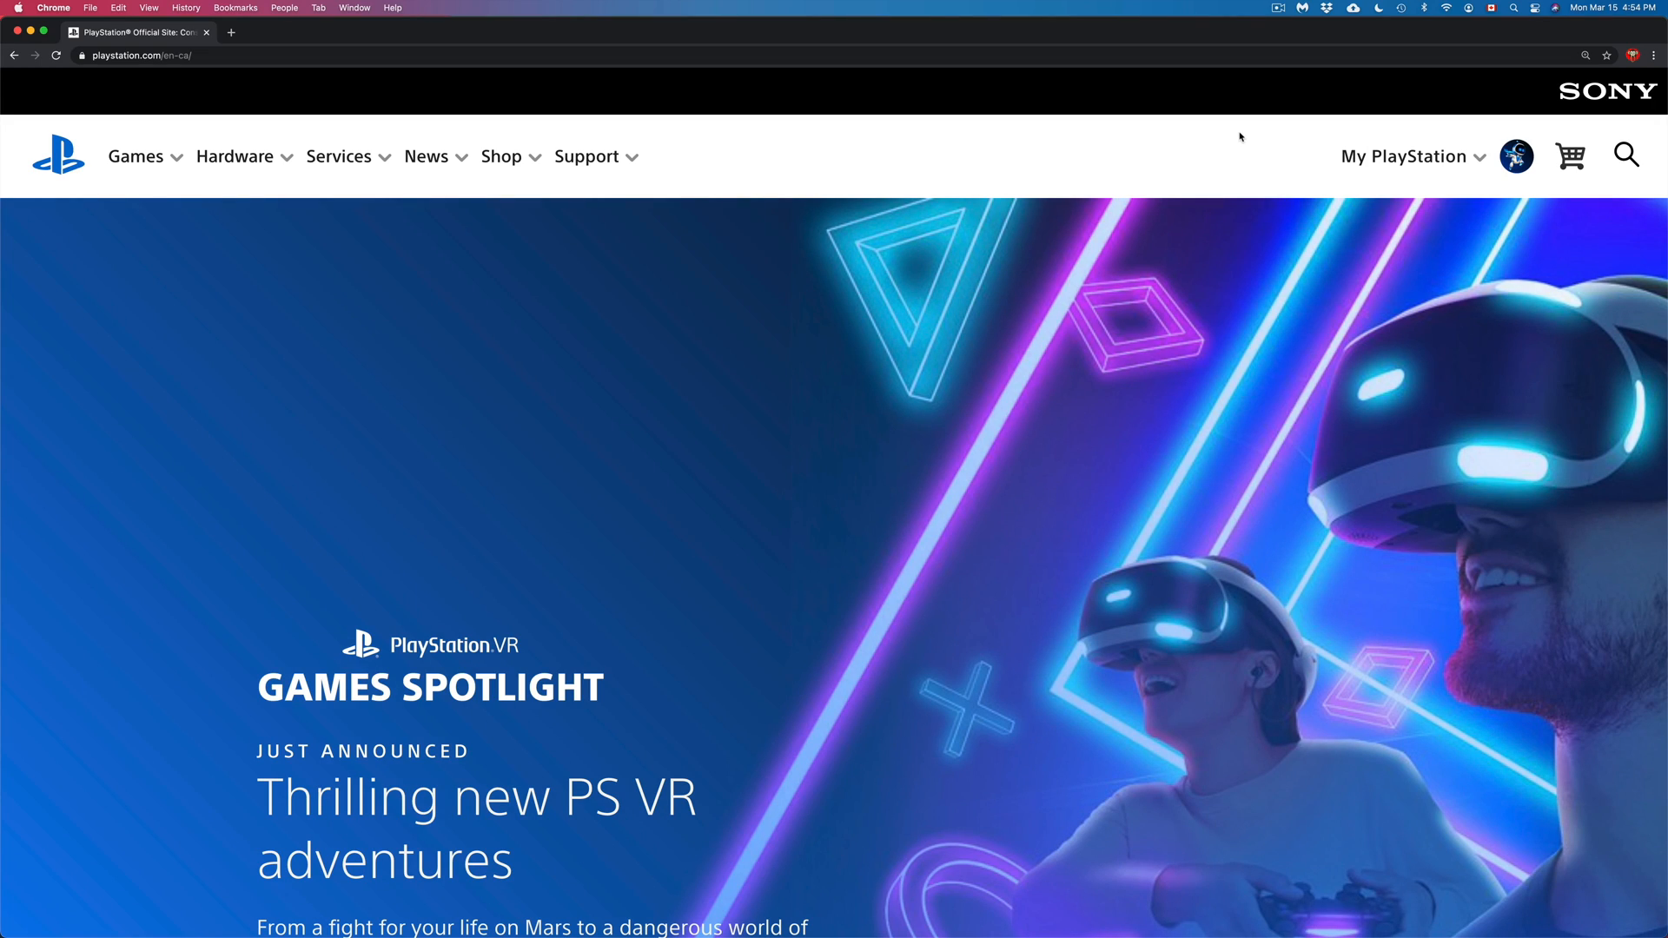